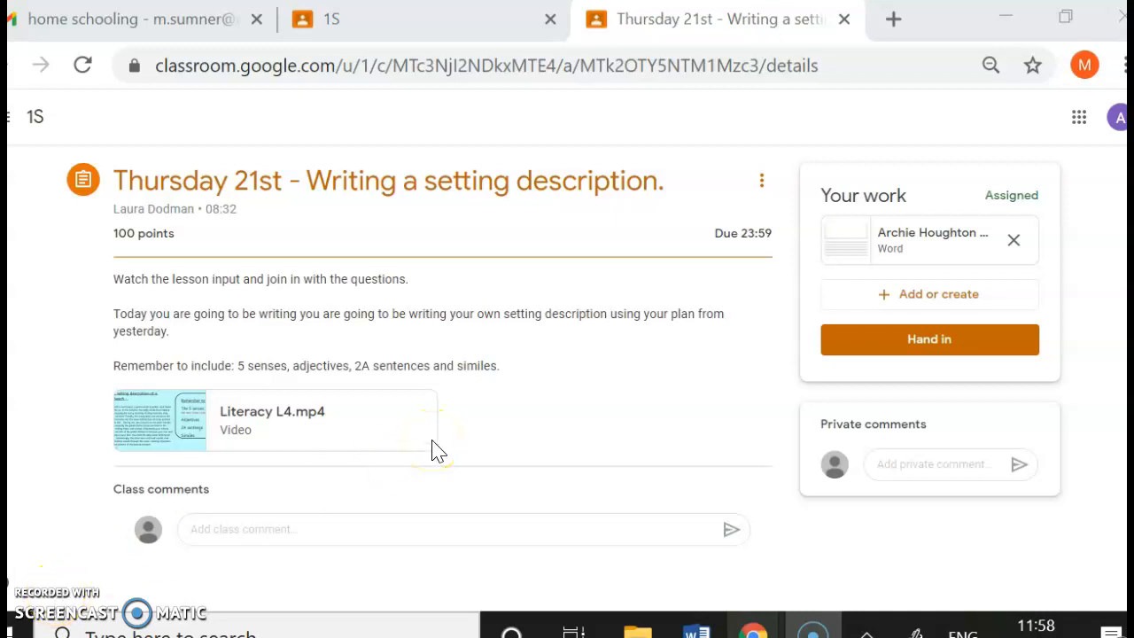
mouse_move(578, 403)
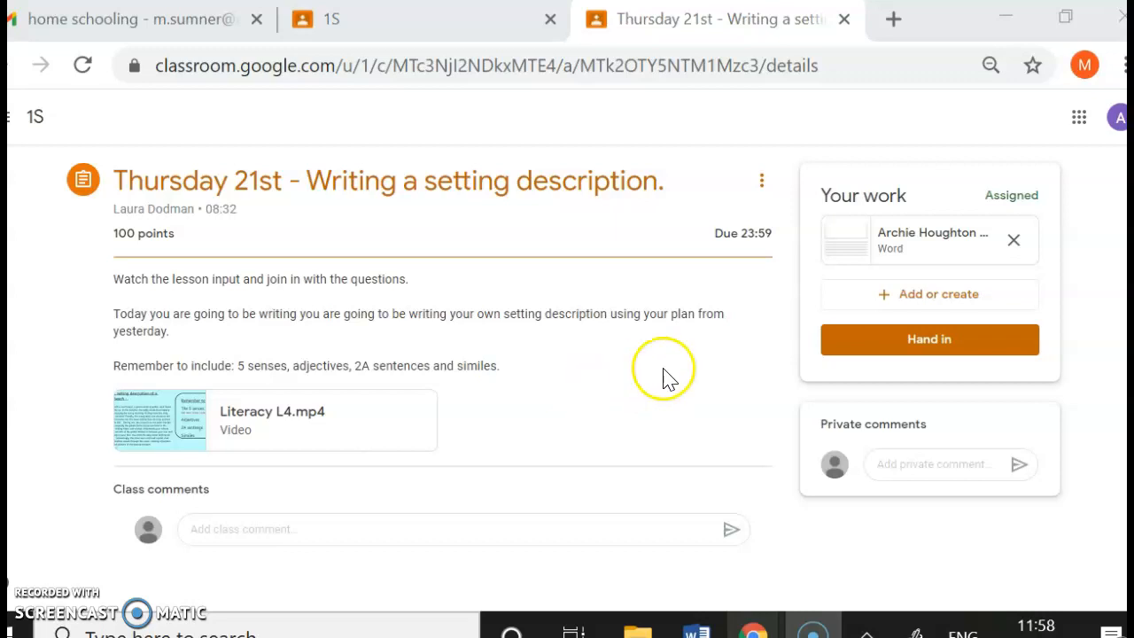
mouse_move(752, 347)
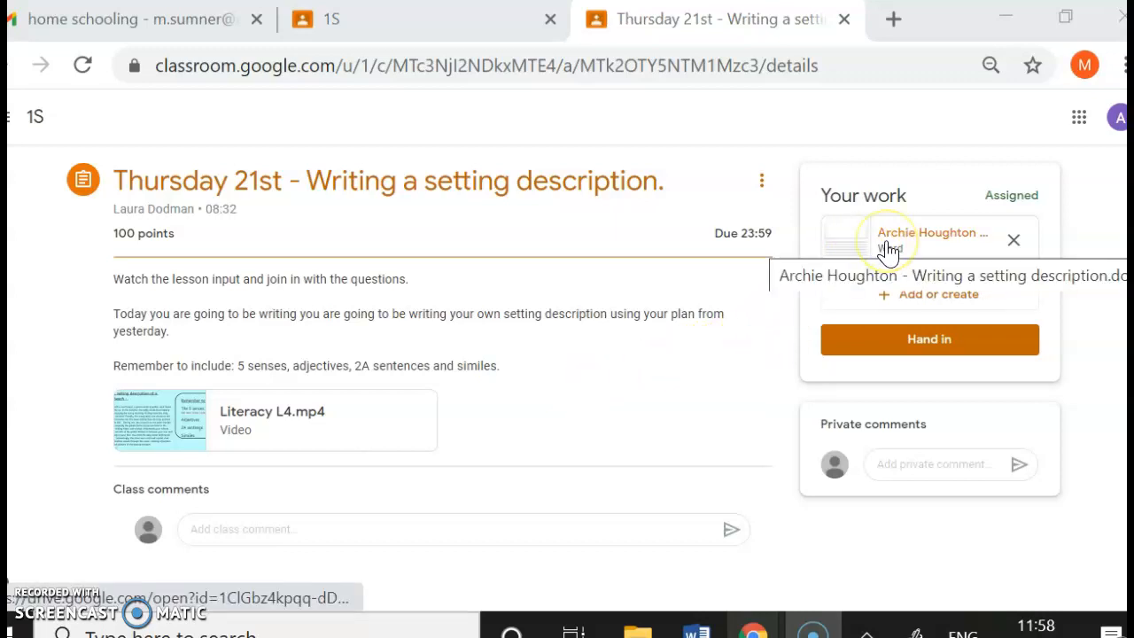
- Open the attached Word document, then start attaching a file from the computer
left_click(931, 232)
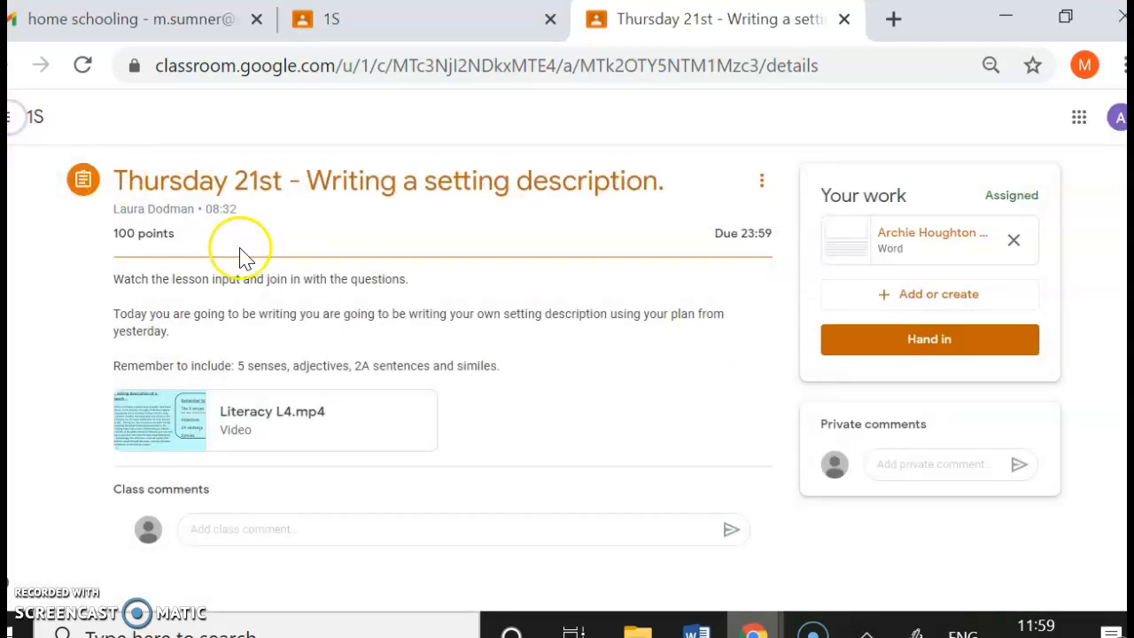
left_click(929, 294)
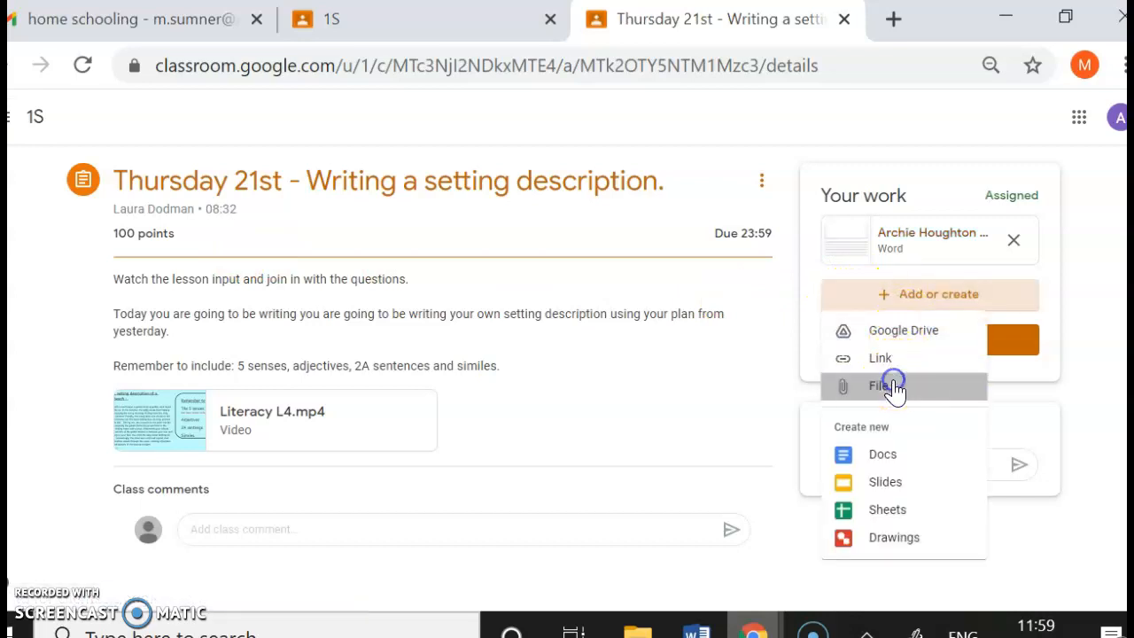
left_click(882, 385)
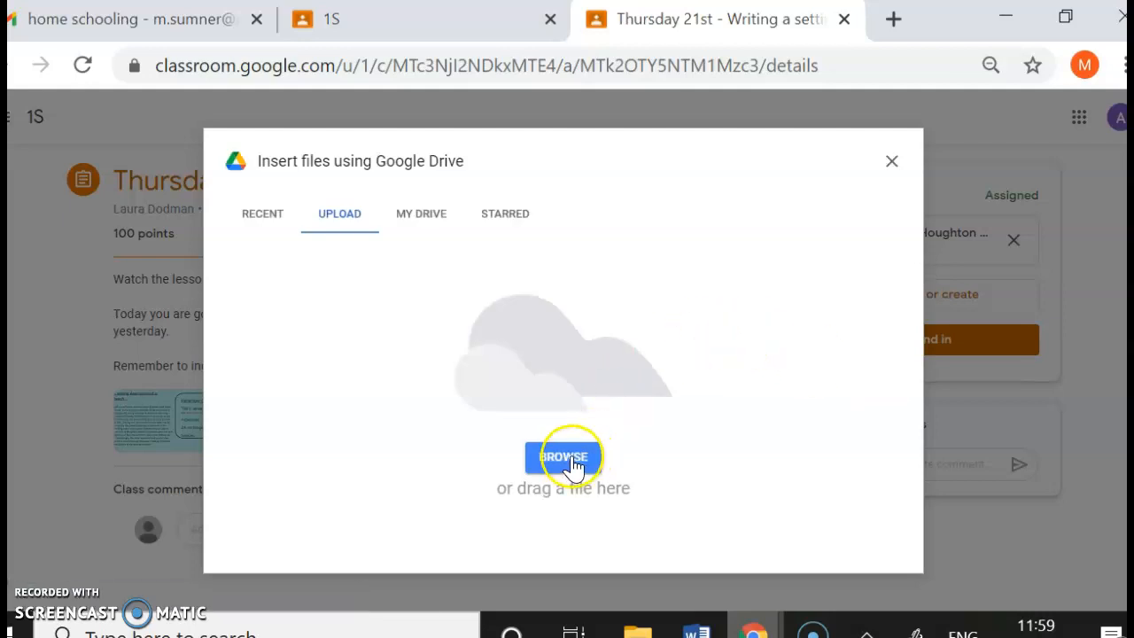
left_click(565, 456)
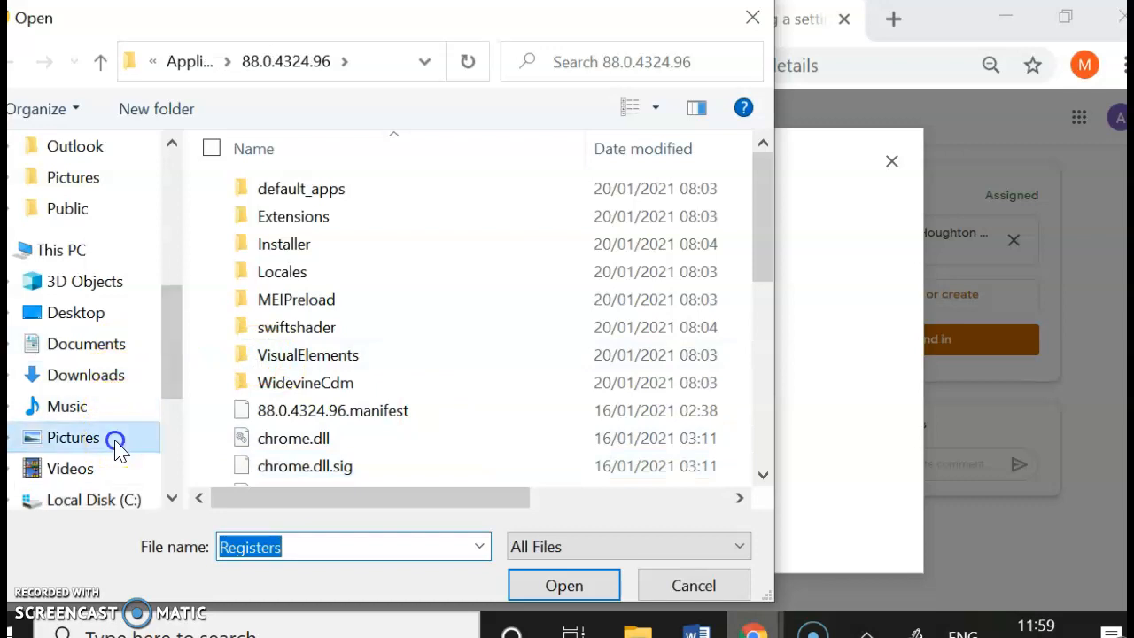
- Attach IMG_2834.JPG from Pictures and hand in both attachments
left_click(73, 437)
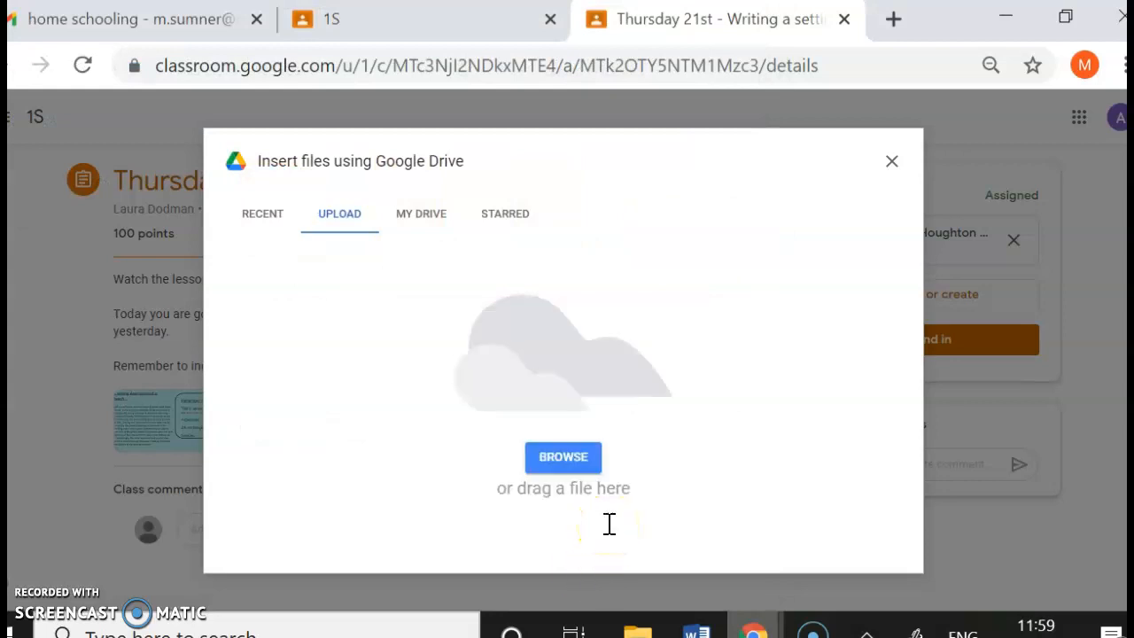
left_click(891, 161)
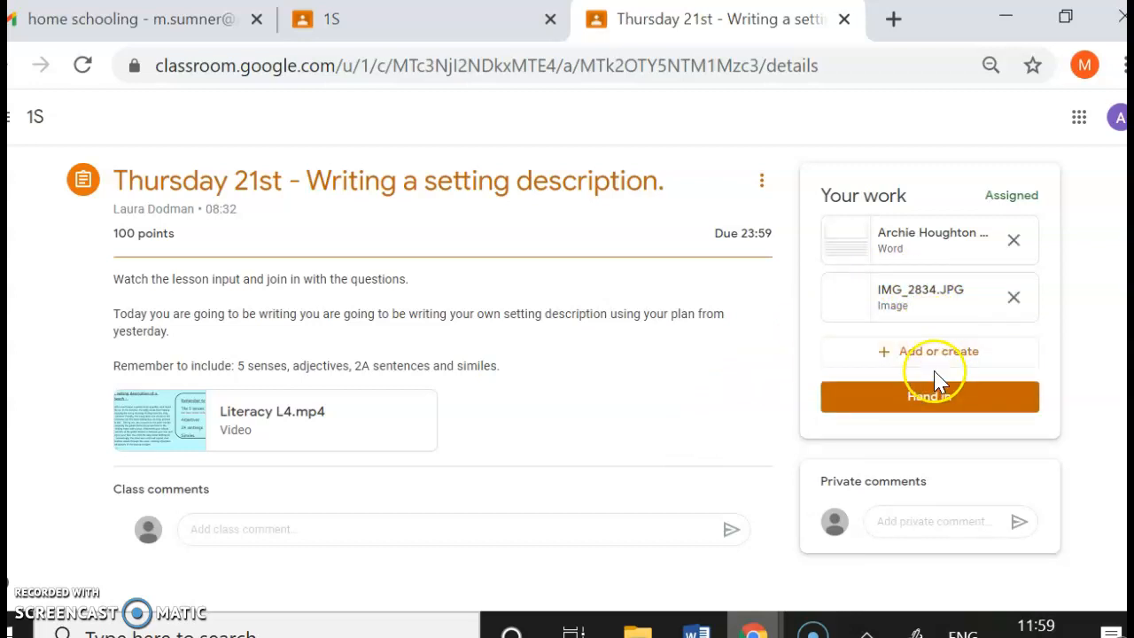
left_click(928, 396)
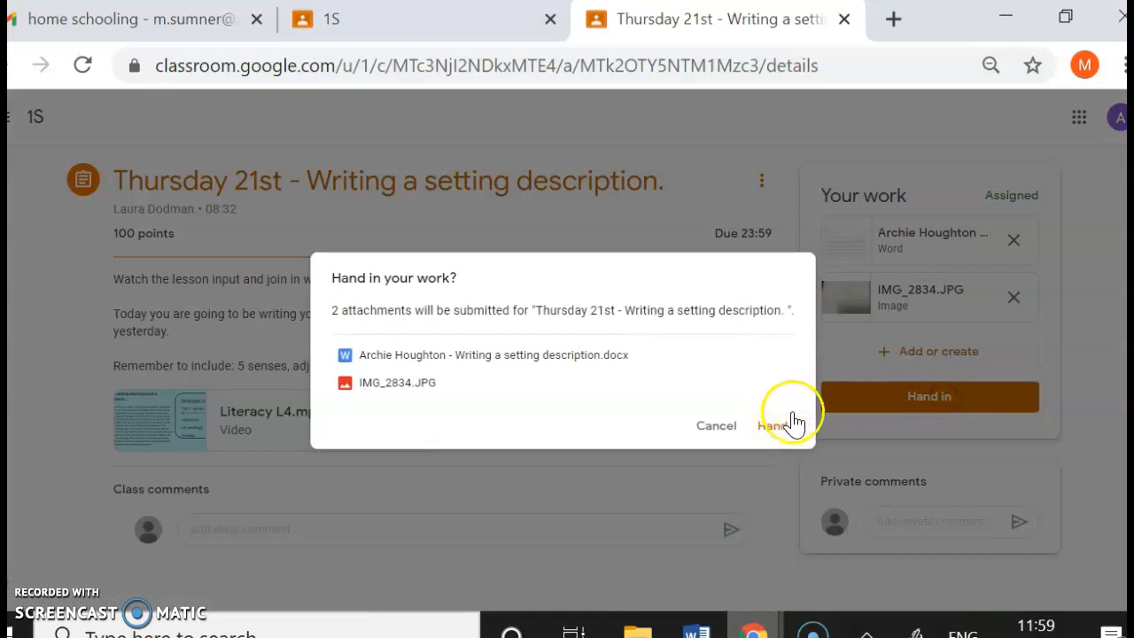
left_click(791, 425)
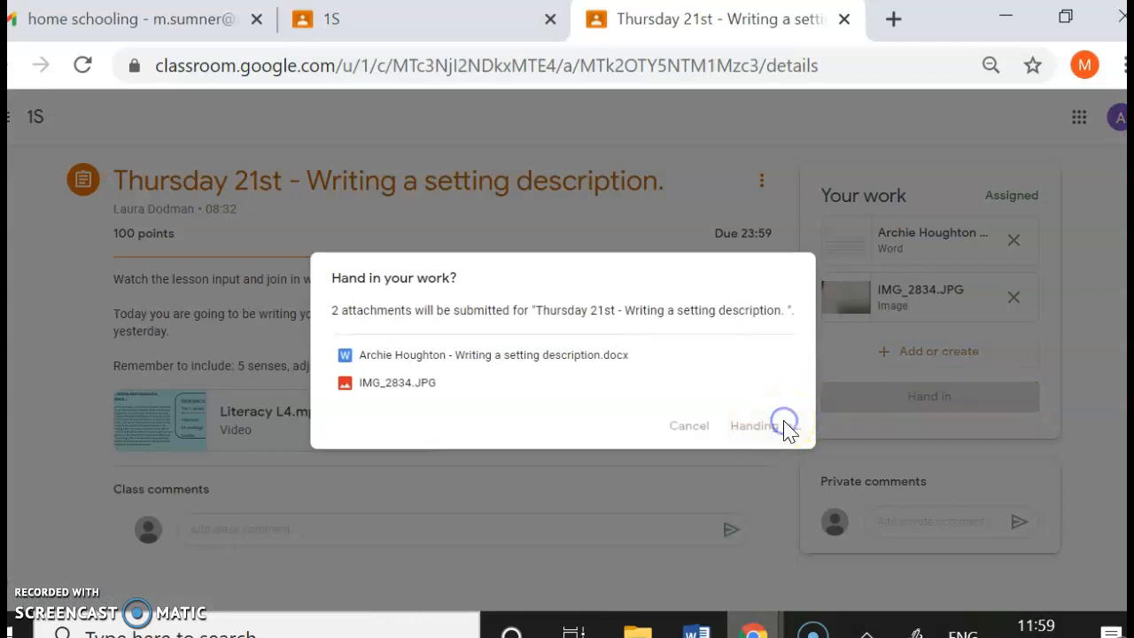